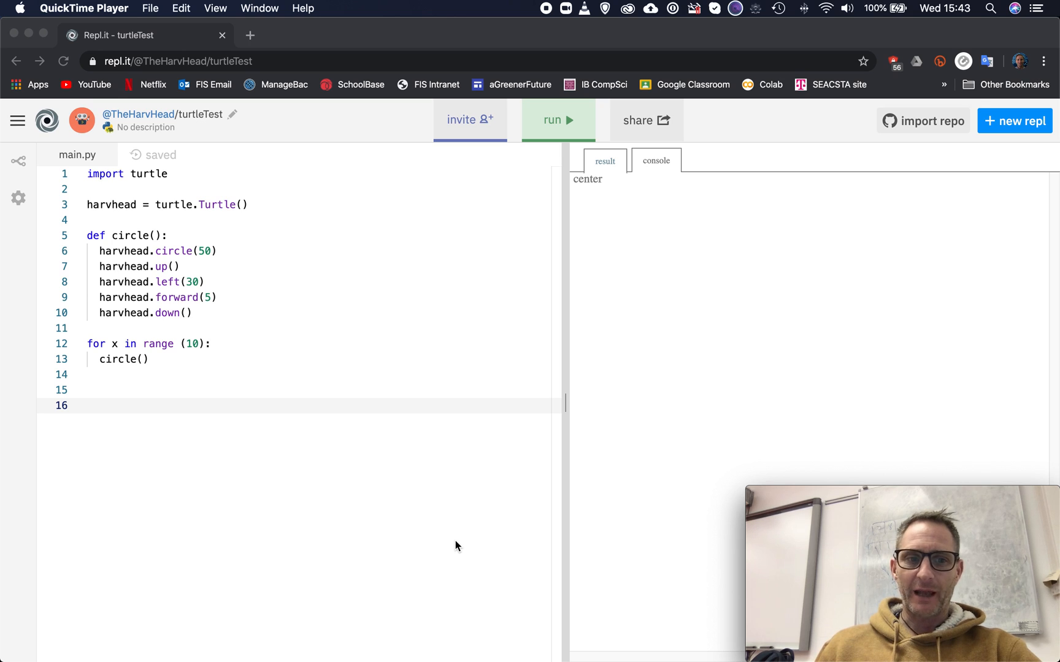
mouse_move(425, 497)
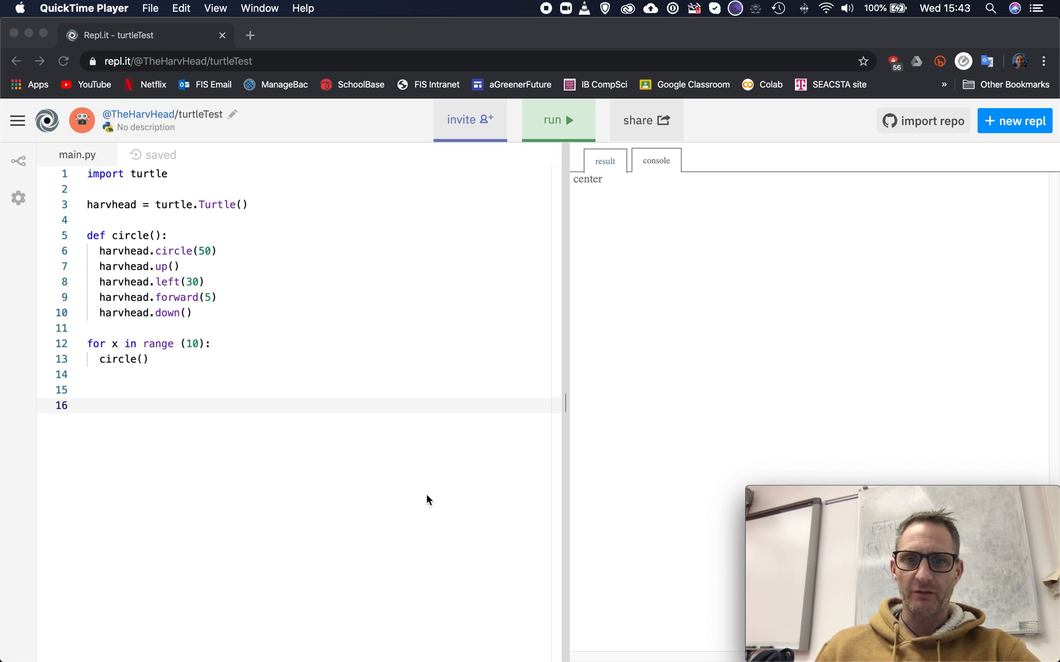
mouse_move(410, 497)
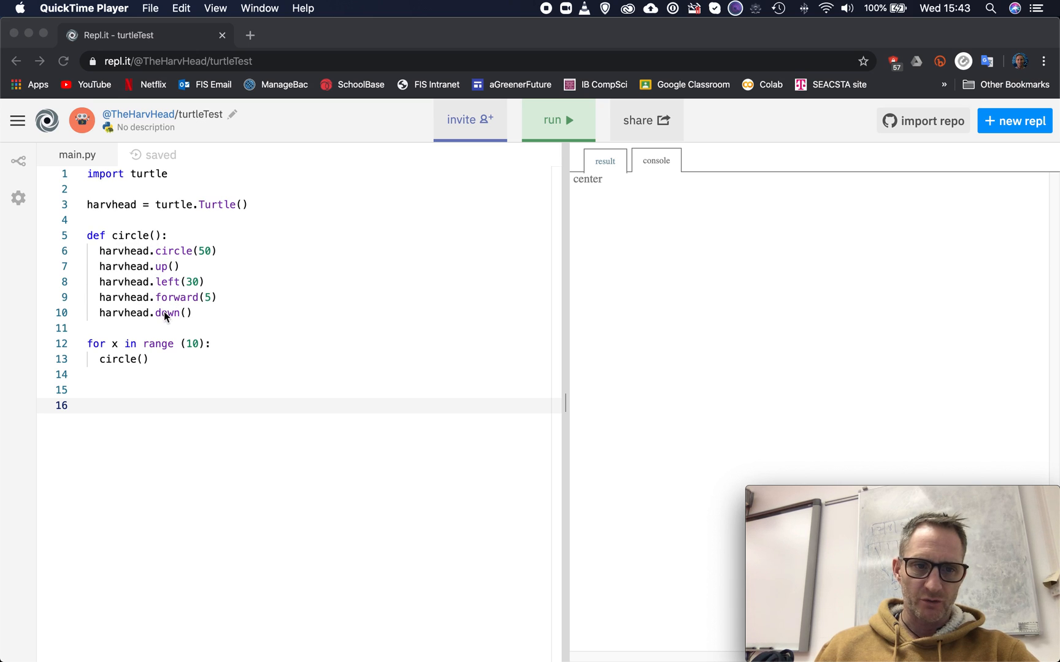
mouse_move(154, 339)
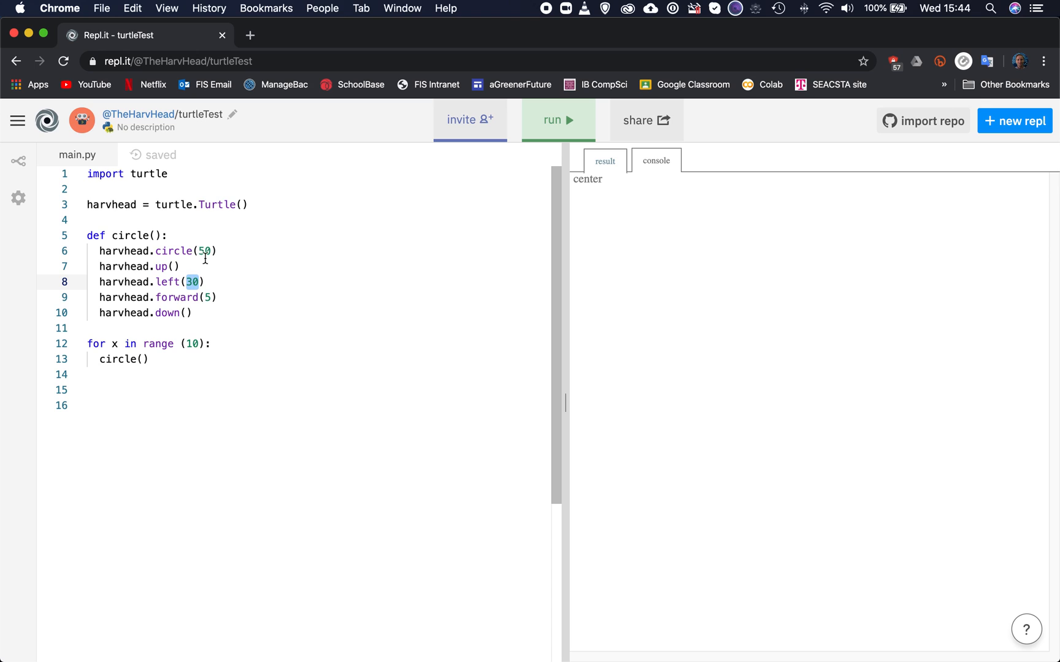
mouse_move(195, 252)
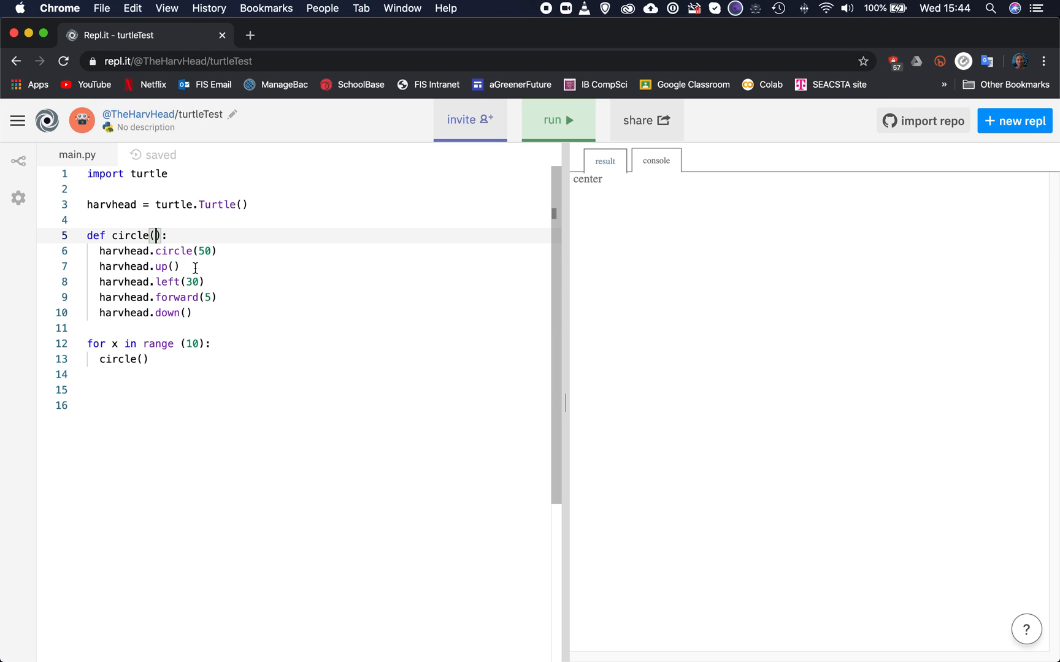
Add parameter x to circle() and use it in harvhead.circle(x) and harvhead.left(x).
type("x")
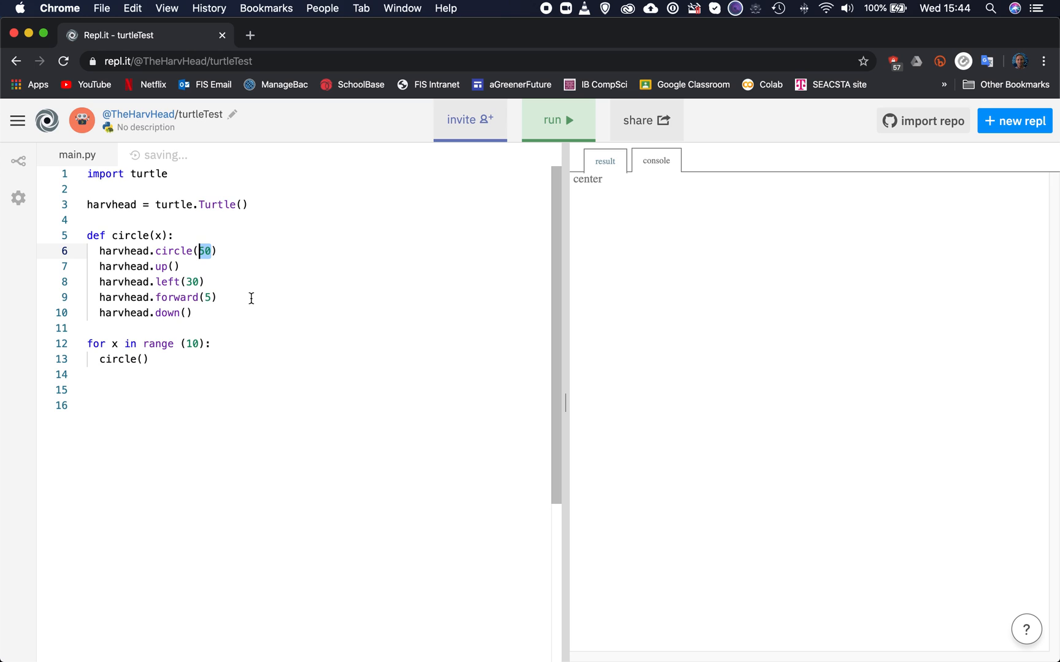
type("x")
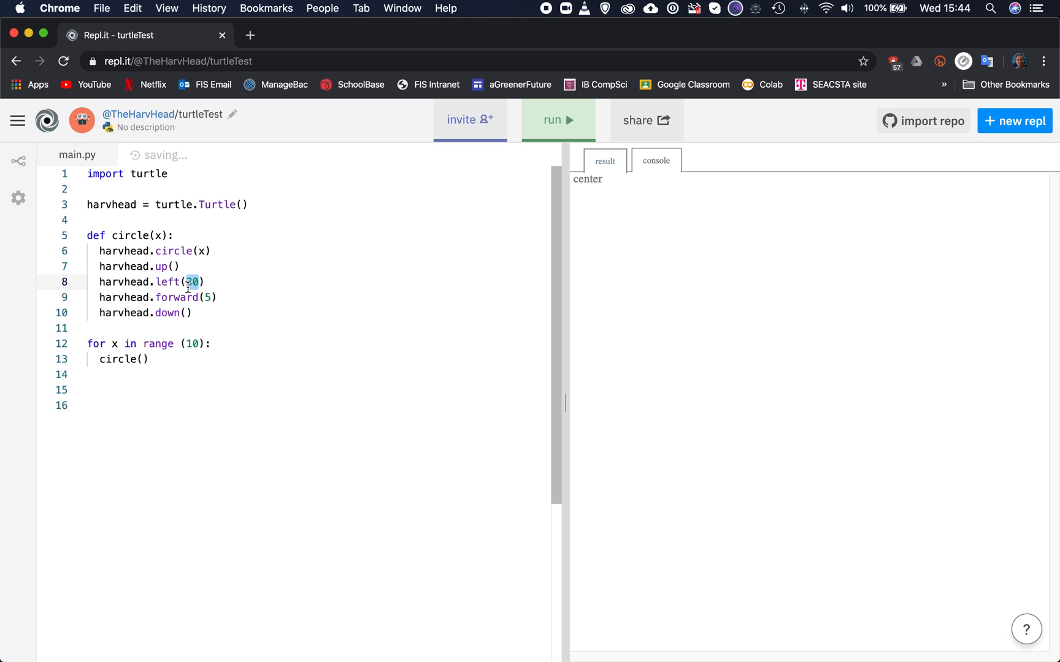
type("x")
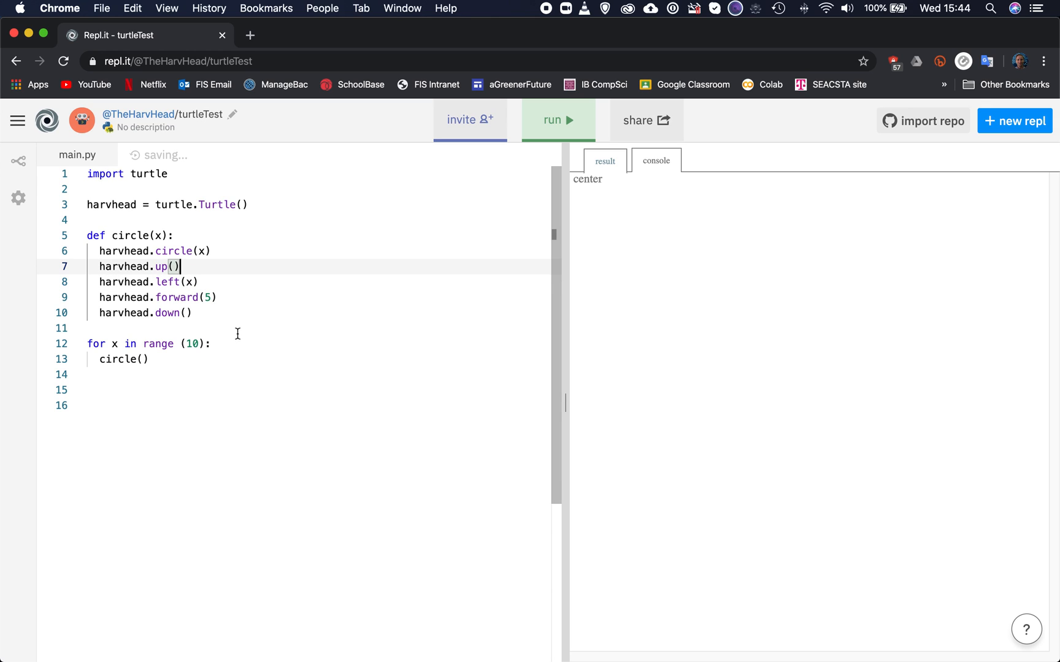
mouse_move(256, 269)
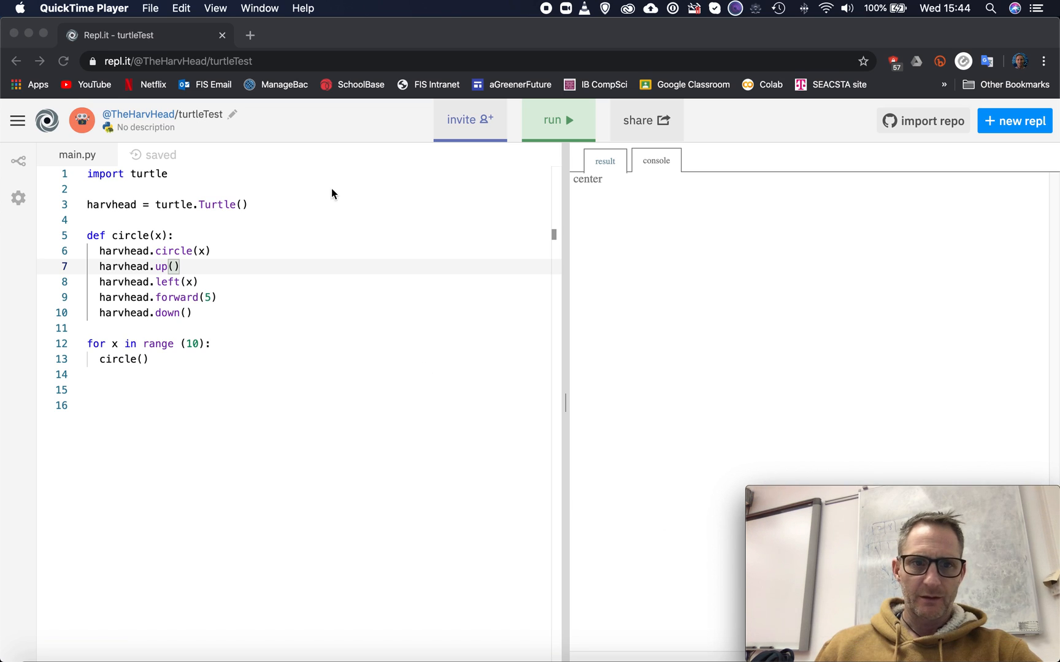
left_click(215, 8)
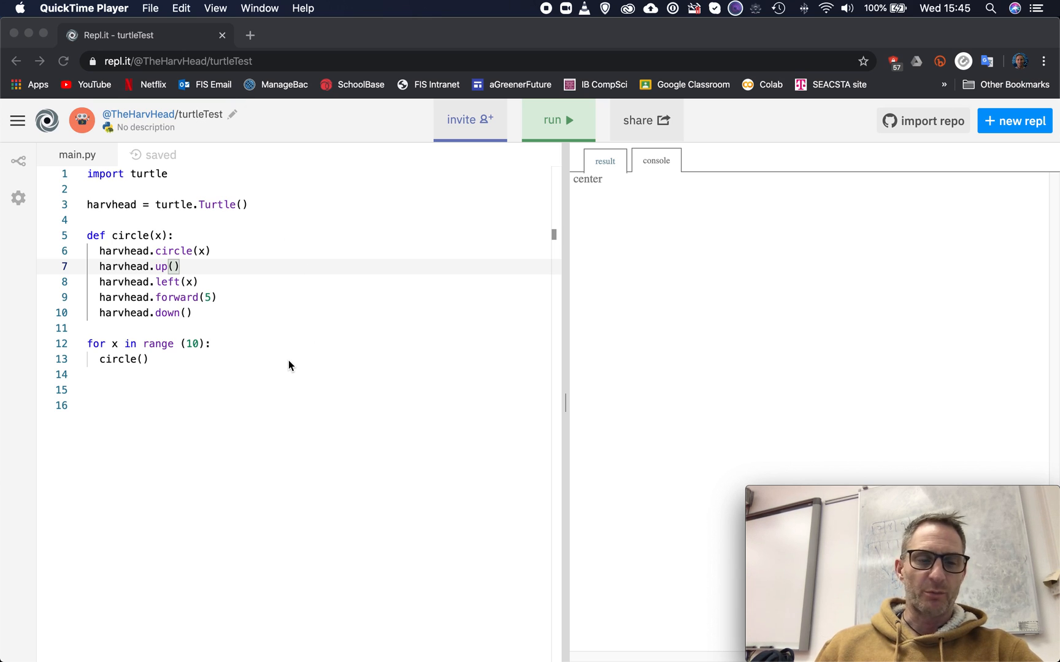
mouse_move(320, 363)
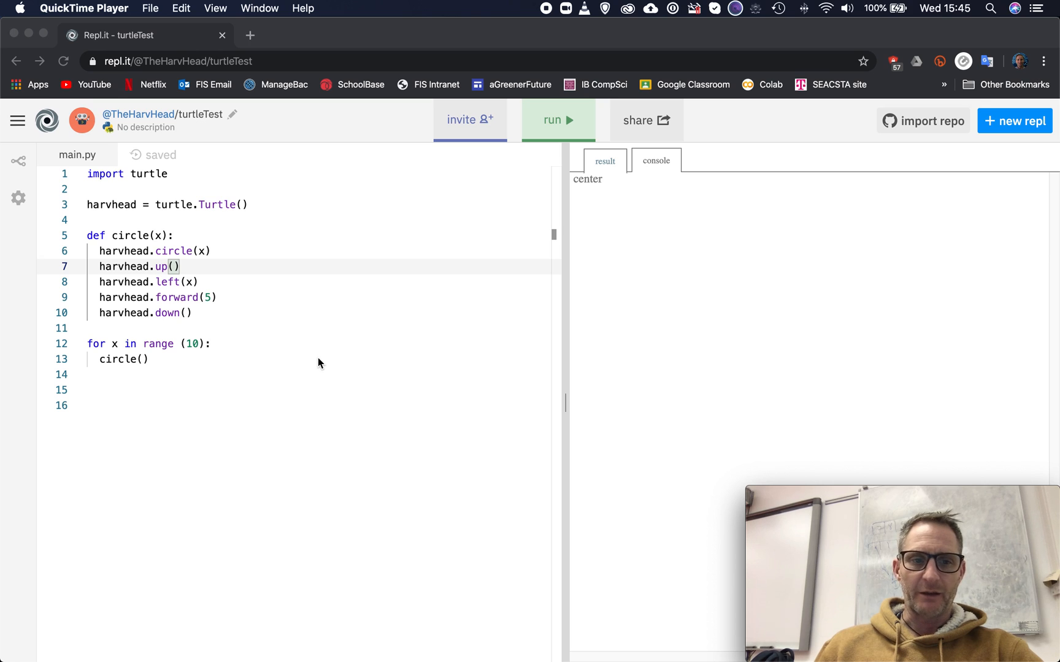
mouse_move(328, 362)
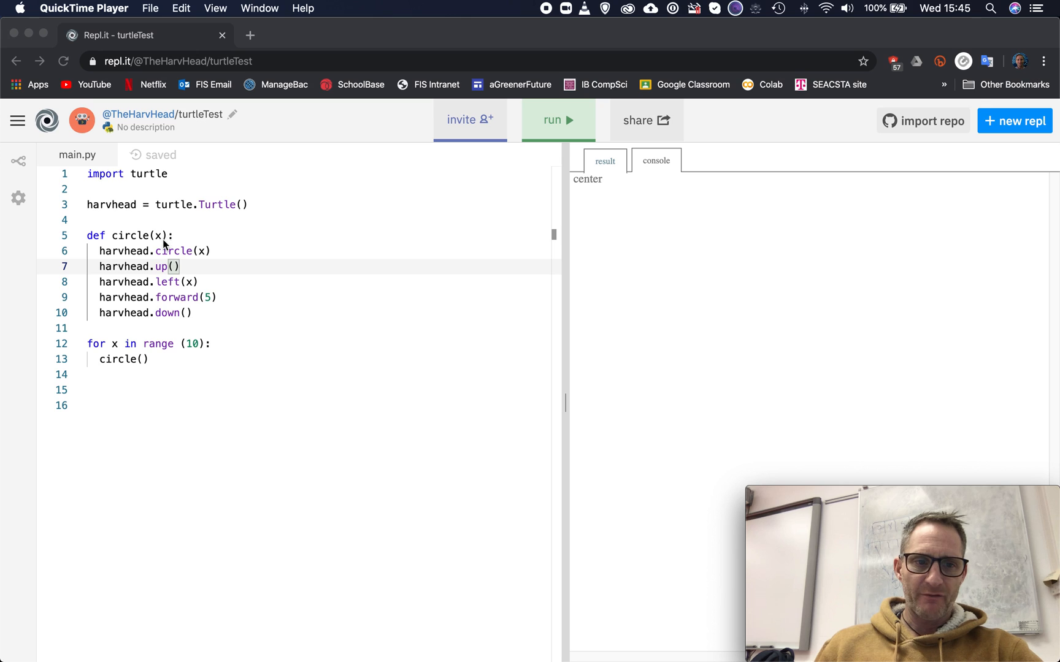
mouse_move(196, 293)
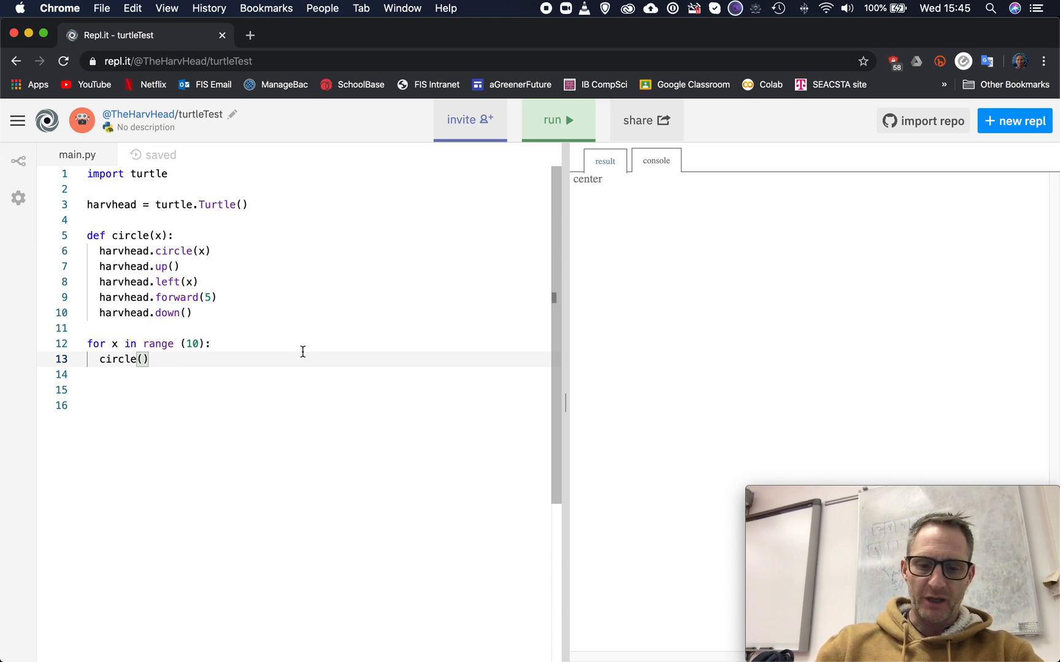
Change the loop's call to circle(40) on line 13.
type("4")
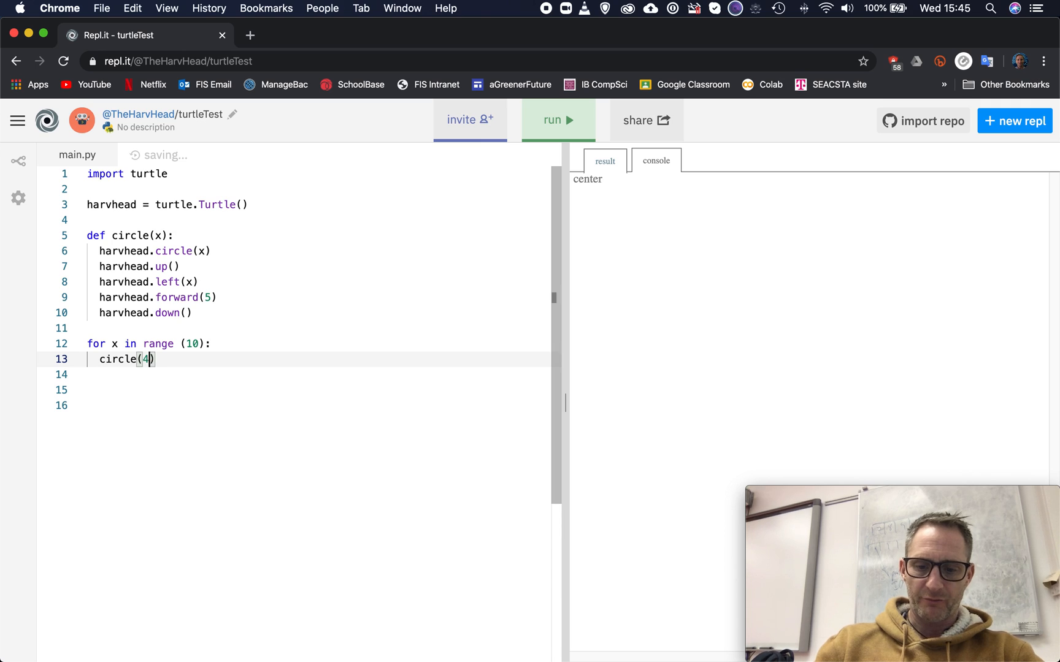
type("0")
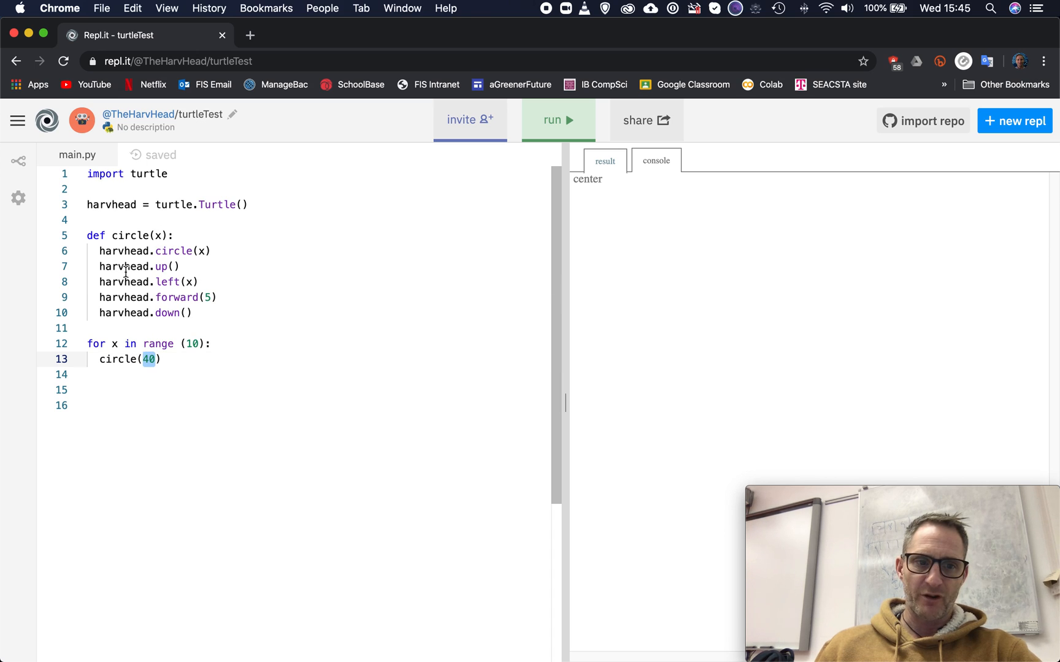
mouse_move(194, 272)
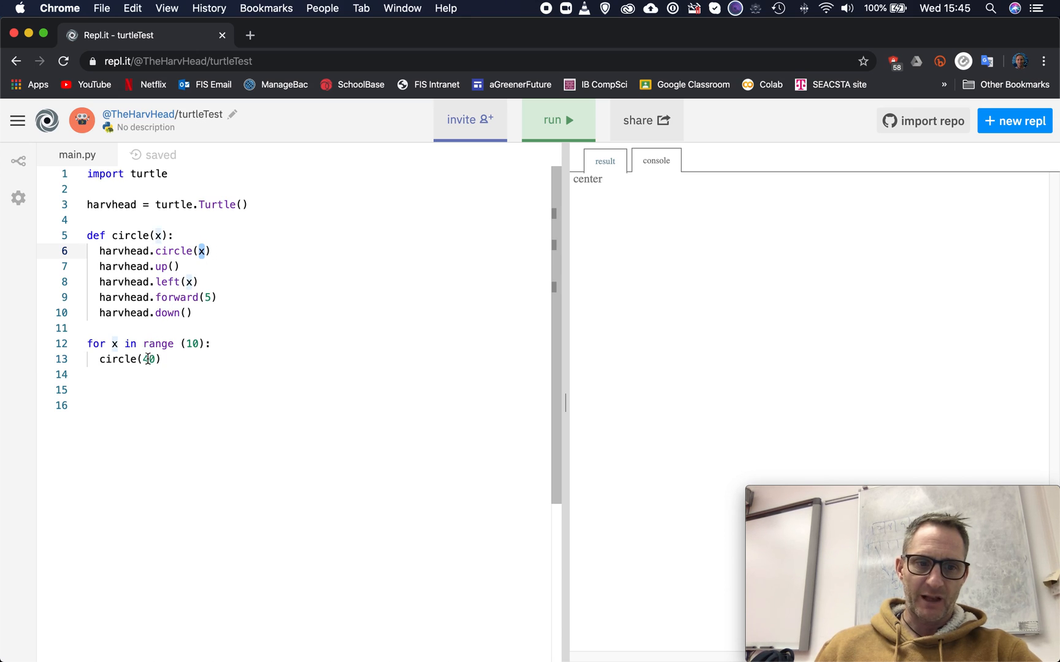
left_click(204, 251)
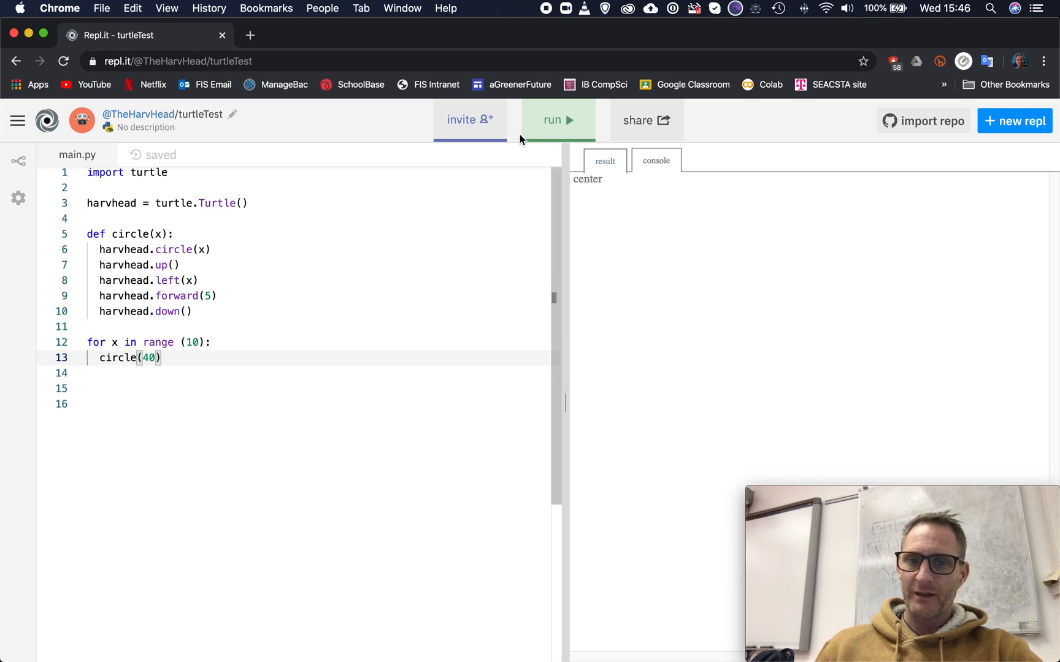
Run the turtle program from the top Run button.
left_click(558, 121)
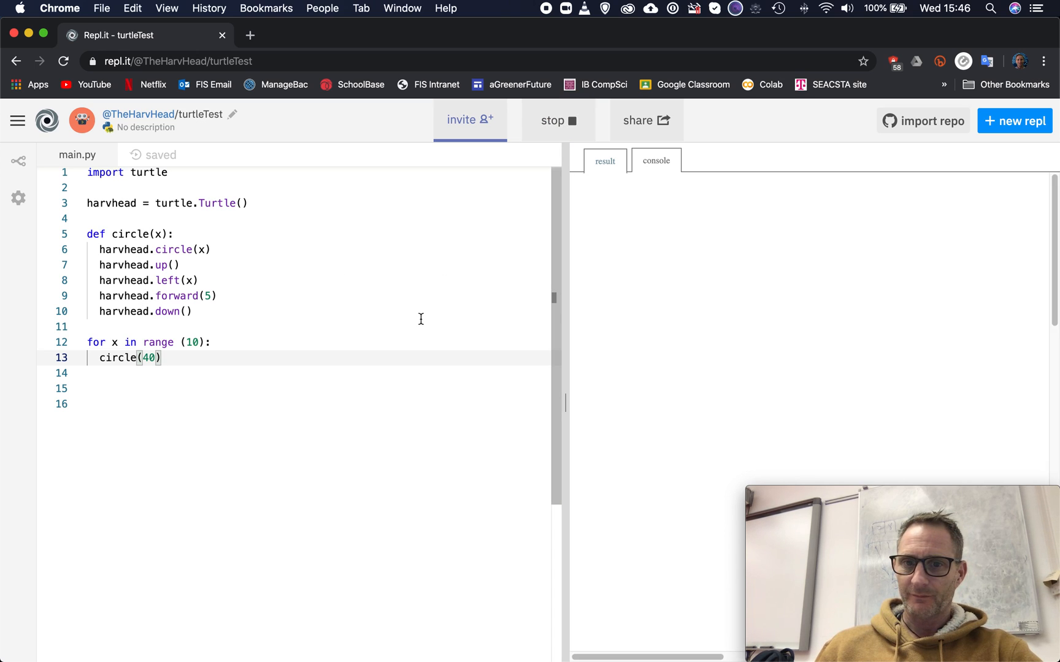